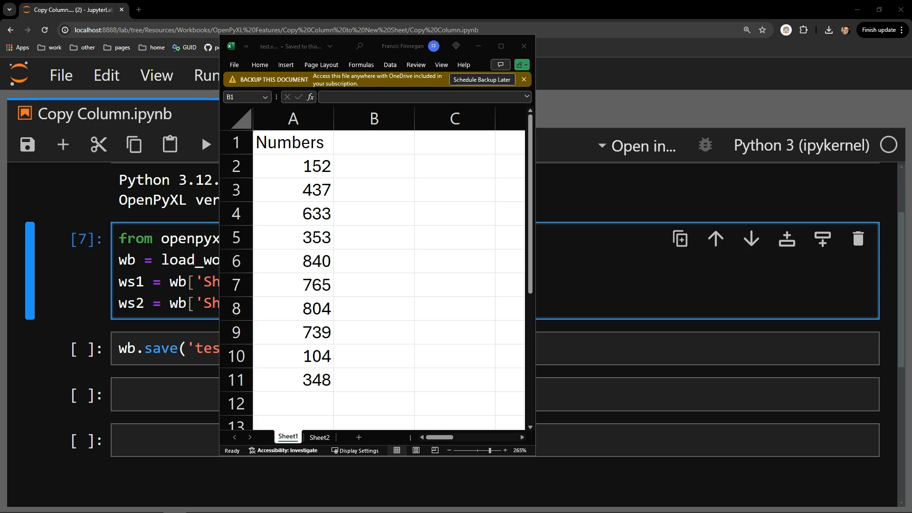
Step: Show that Sheet1's column A holds the Numbers data while Sheet2's column A is empty
left_click(374, 142)
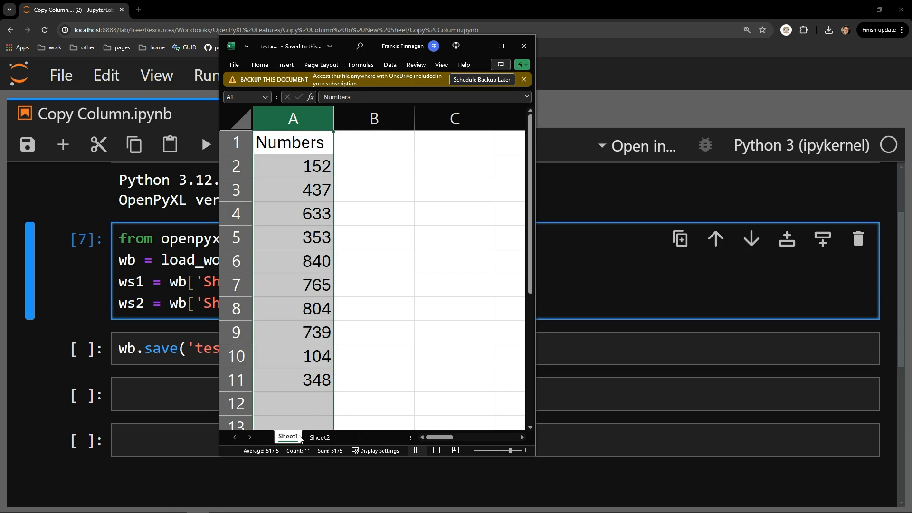
left_click(320, 437)
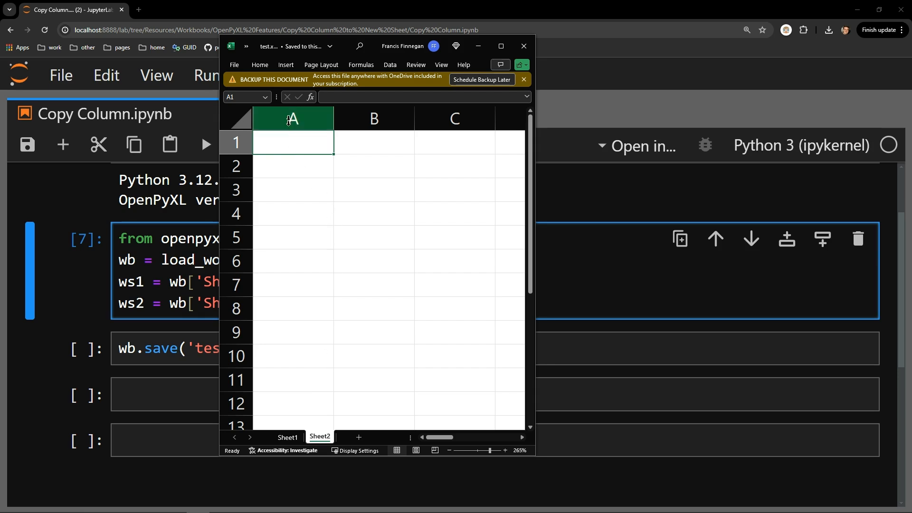
left_click(373, 190)
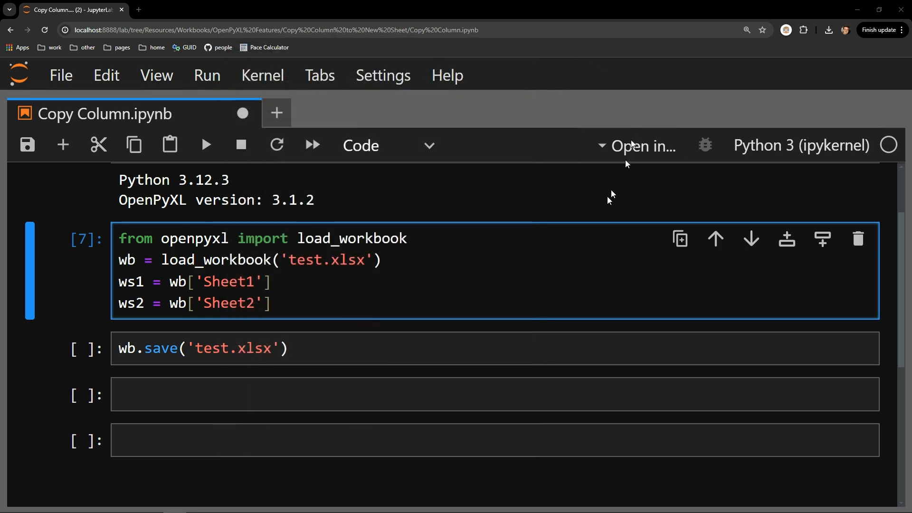
Step: Rerun the load_workbook cell and add a cell storing and printing ws1.max_row
left_click(206, 144)
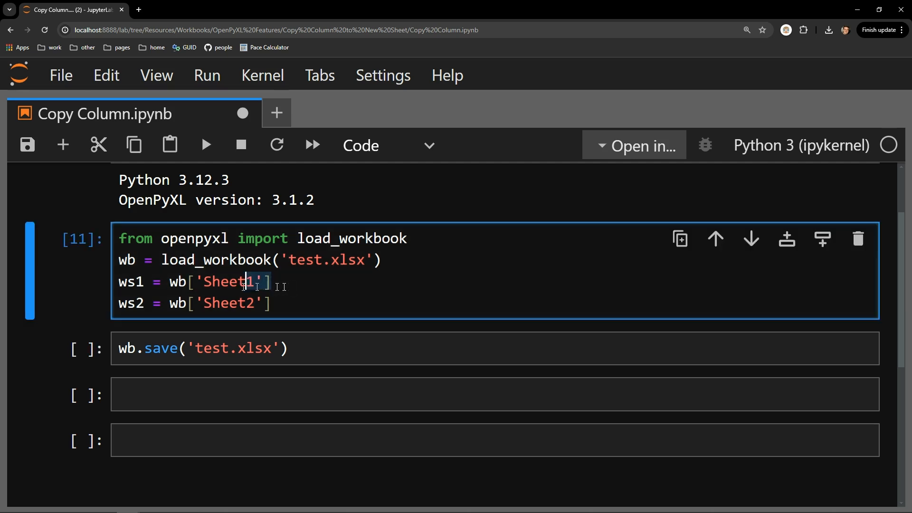
triple_click(192, 283)
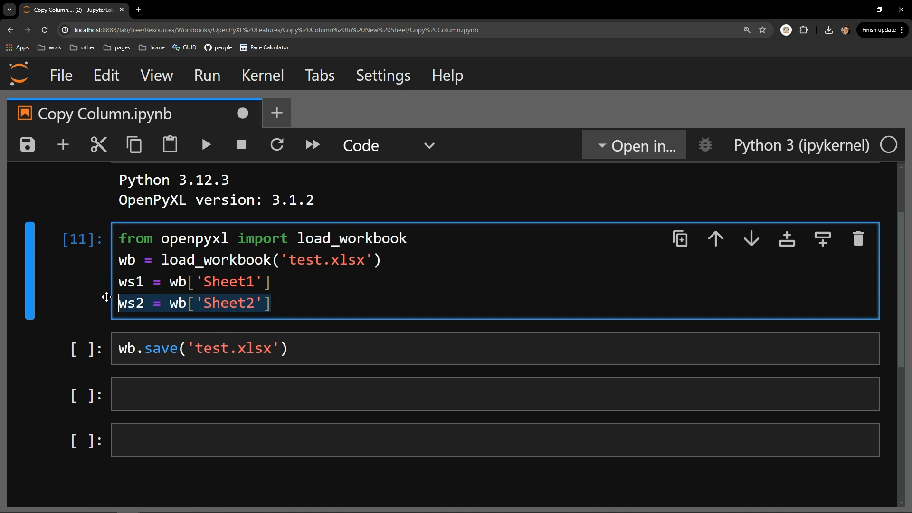
left_click(250, 348)
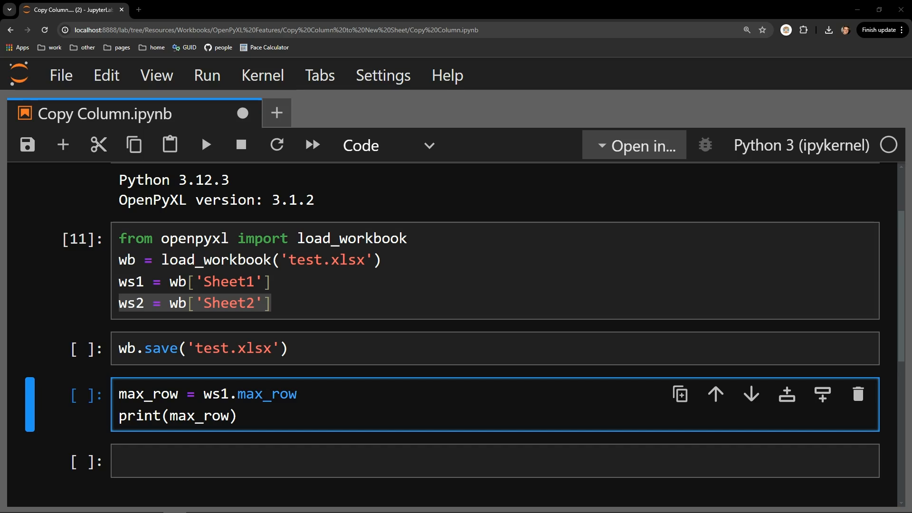
mouse_move(60, 444)
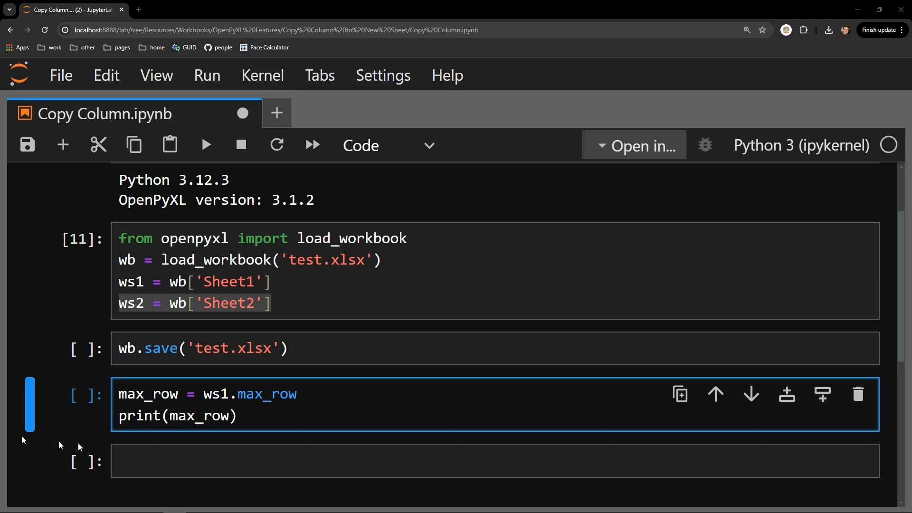
Step: Run the max_row cell to print 11 and write the loop copying ws1 column A into ws2
left_click(205, 145)
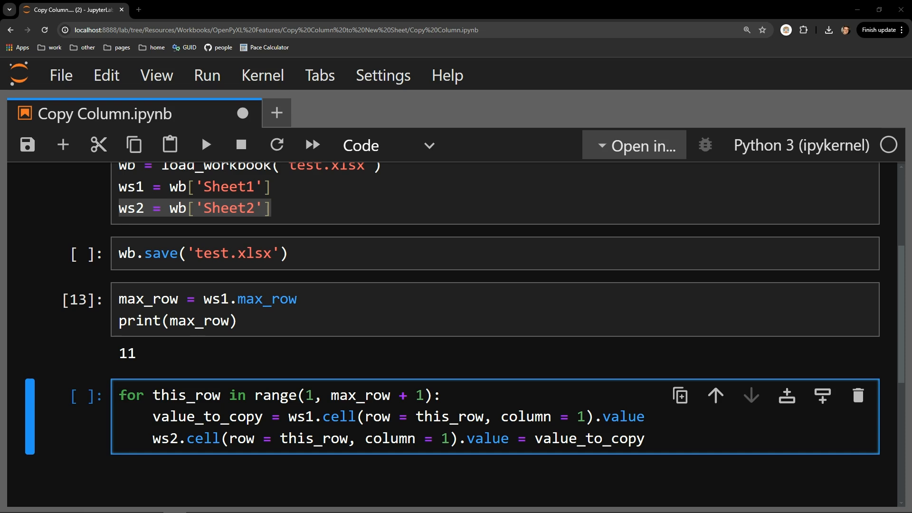
left_click(120, 395)
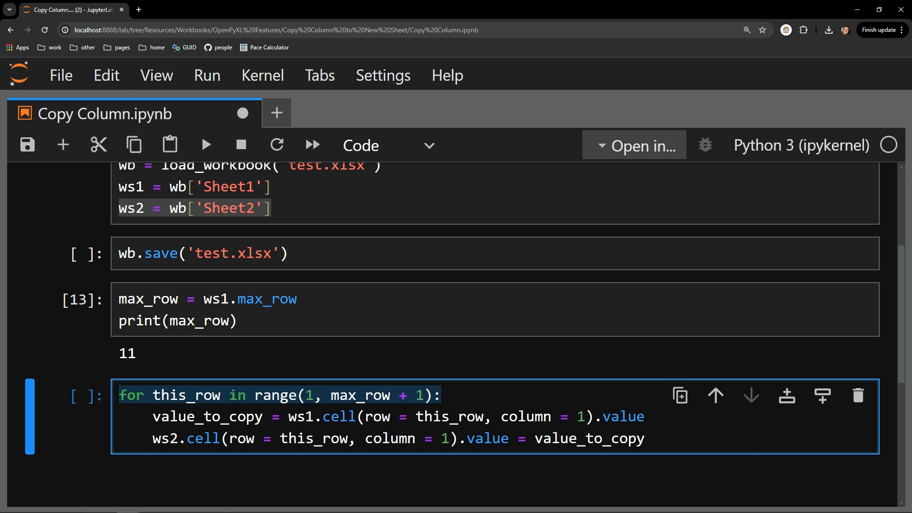
left_click(120, 395)
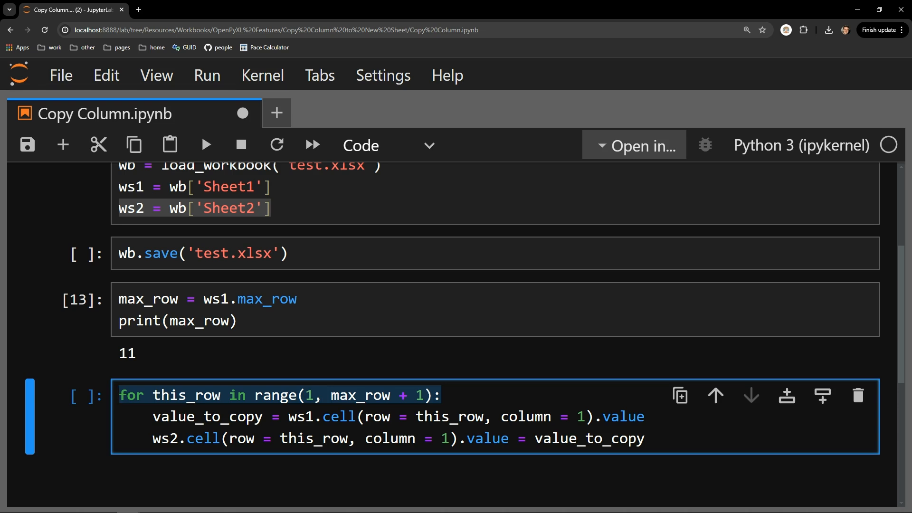
left_click(288, 416)
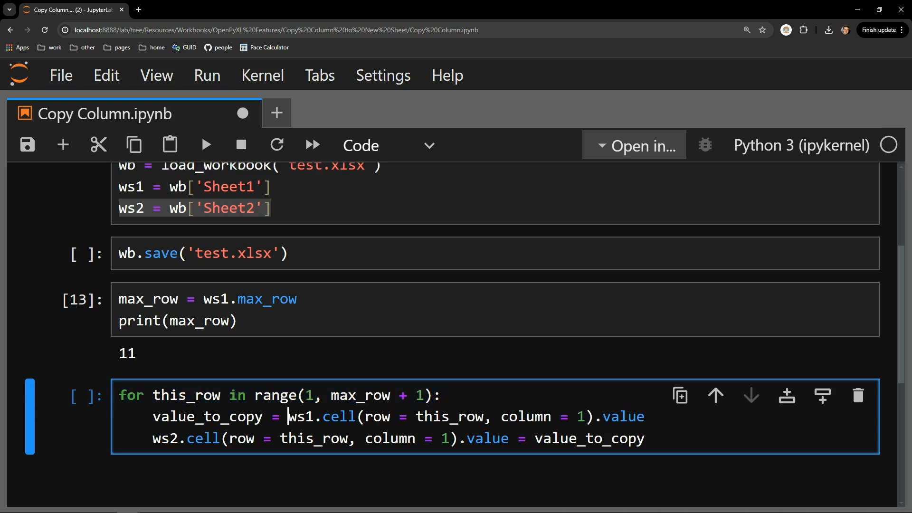
double_click(301, 416)
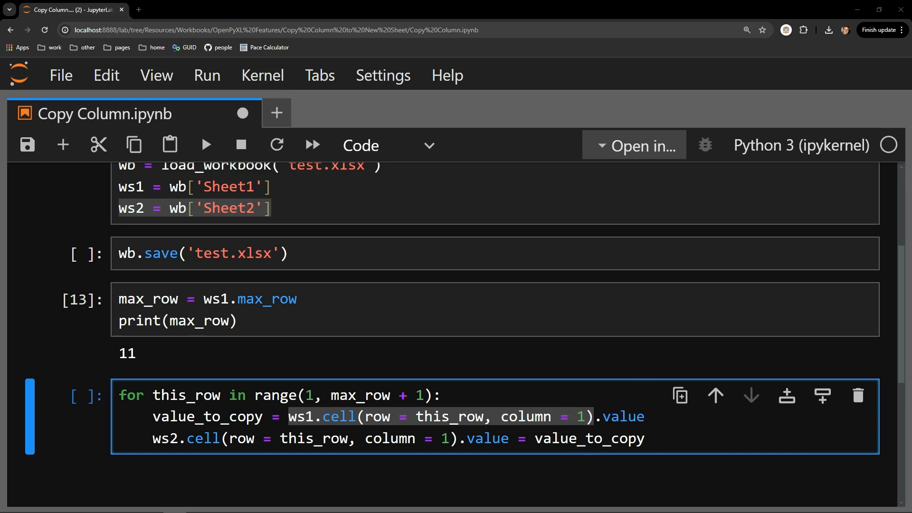
Step: Run the copy loop and the wb.save('test.xlsx') cell, noting the column index in the write line
left_click(216, 421)
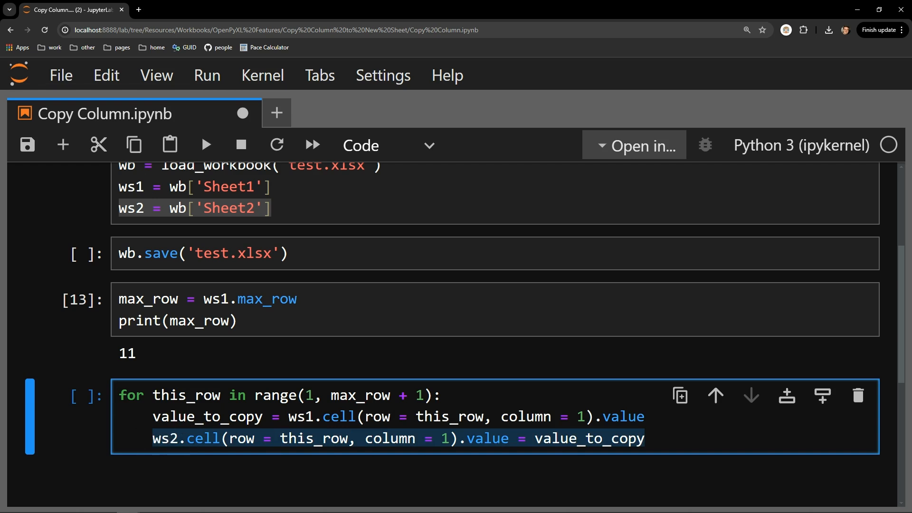
left_click(152, 438)
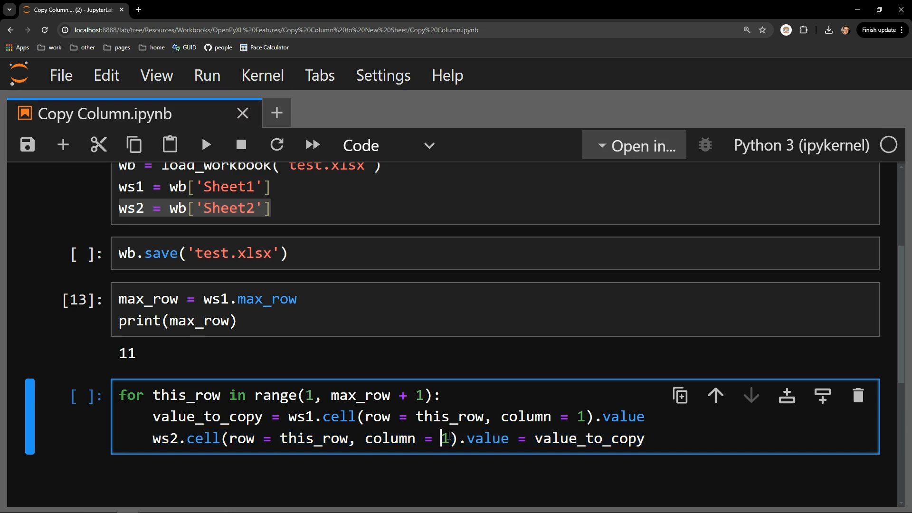
left_click_drag(228, 438, 445, 438)
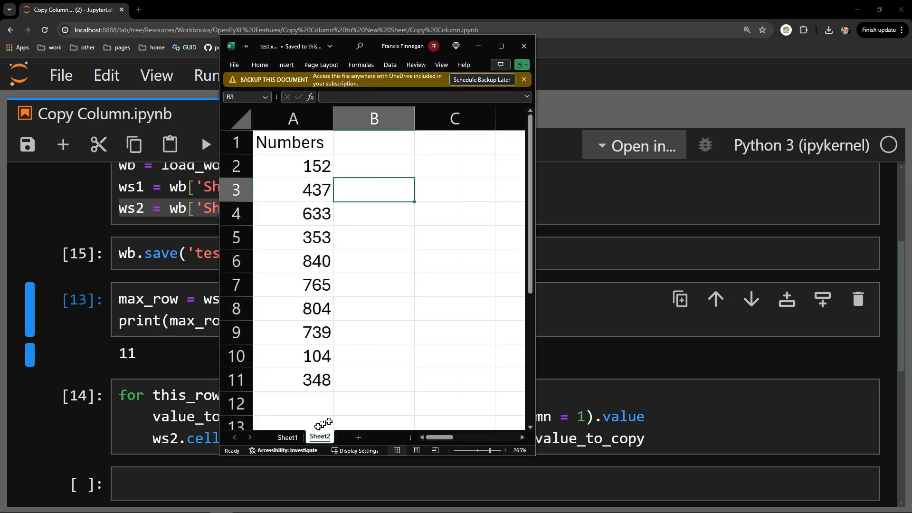
Step: Compare Sheet1's original Numbers column with the copied column now on Sheet2
left_click(287, 437)
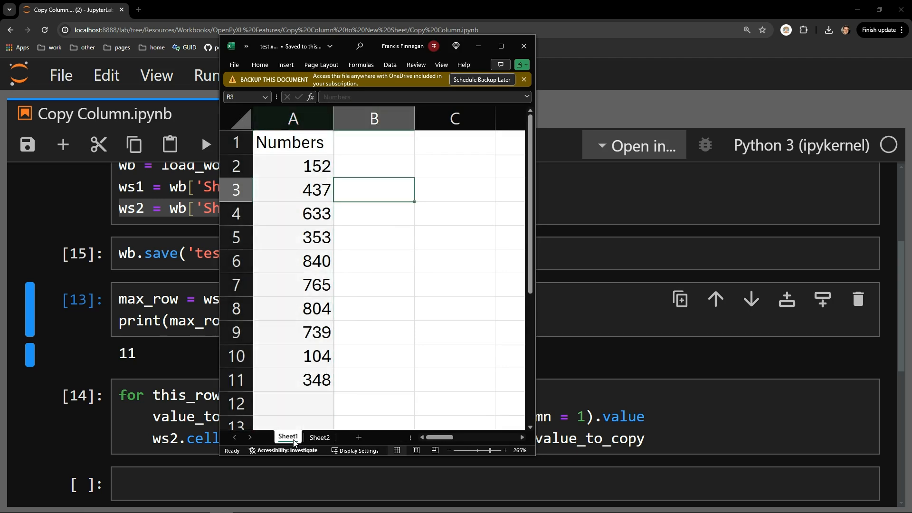
left_click(292, 119)
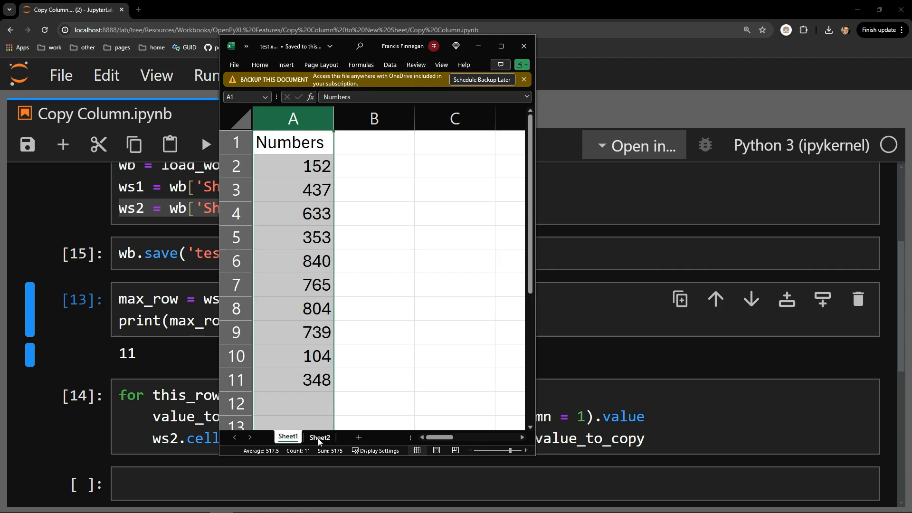
left_click(320, 437)
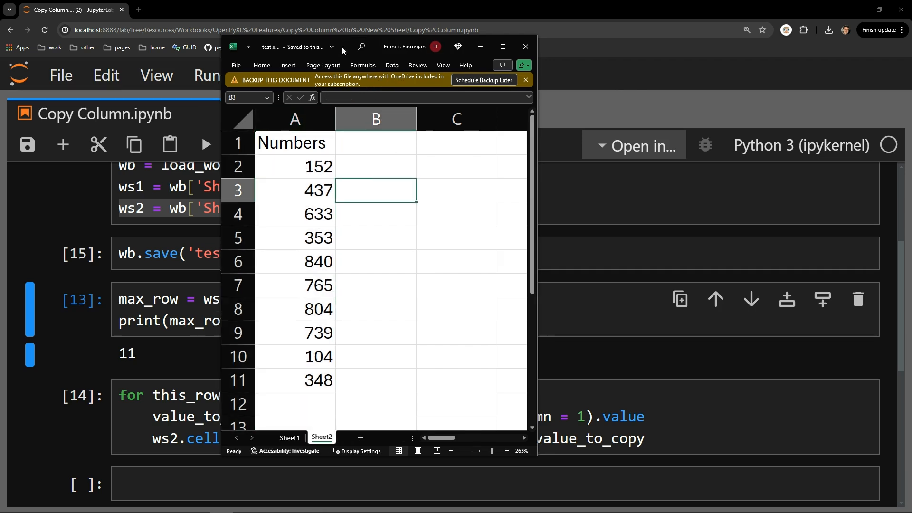